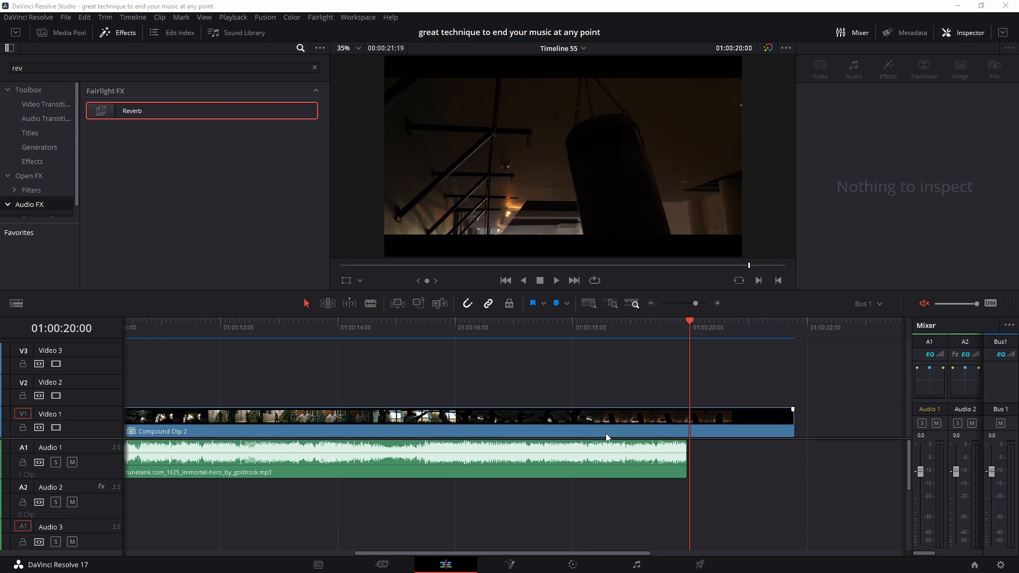
mouse_move(565, 465)
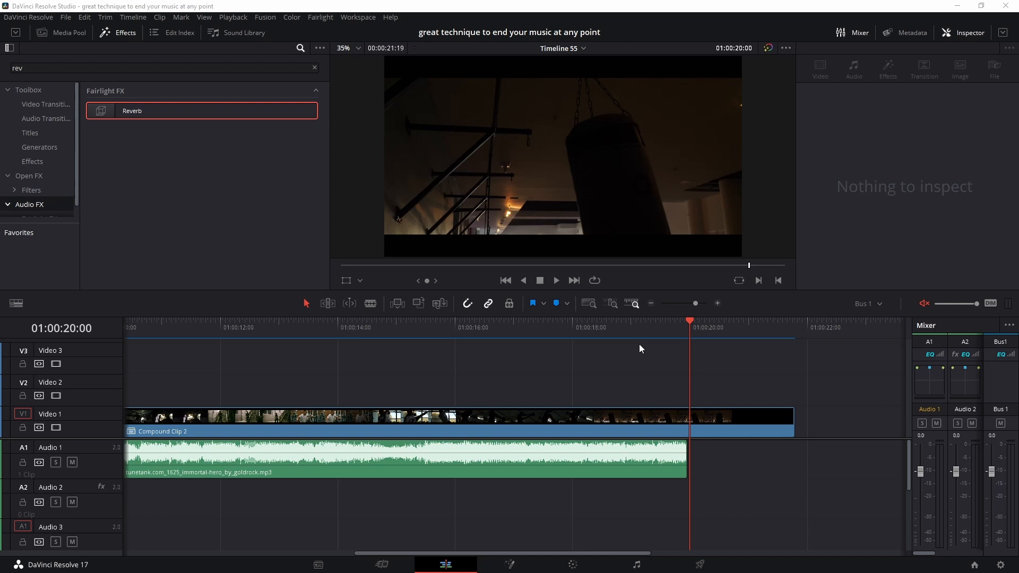
Park the playhead at 01:00:19:08, just before the music clip on Audio 1 ends.
click(403, 416)
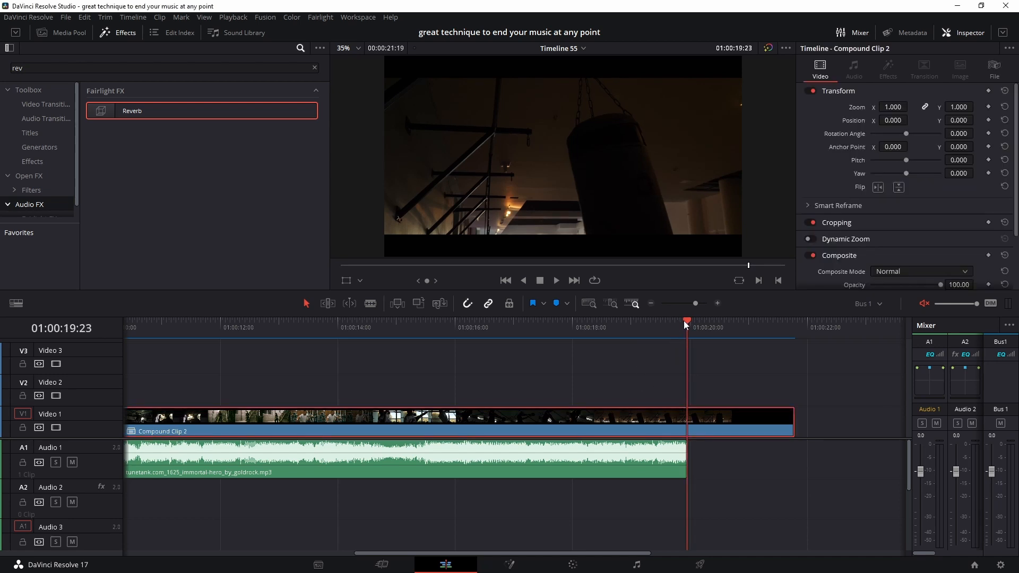
click(647, 322)
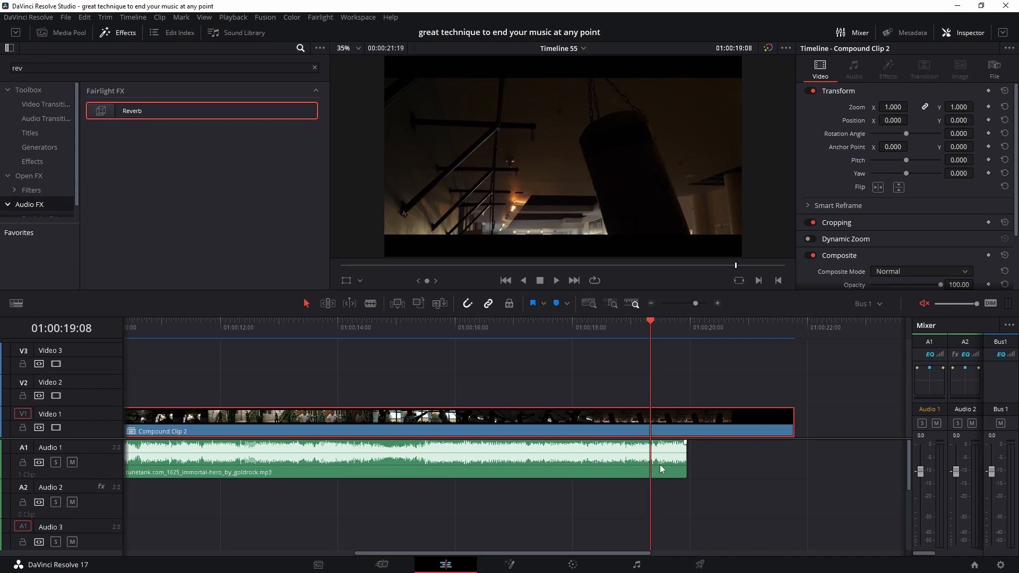
Blade the A1 music clip at the playhead and select the short tail piece for copying to A2.
click(404, 460)
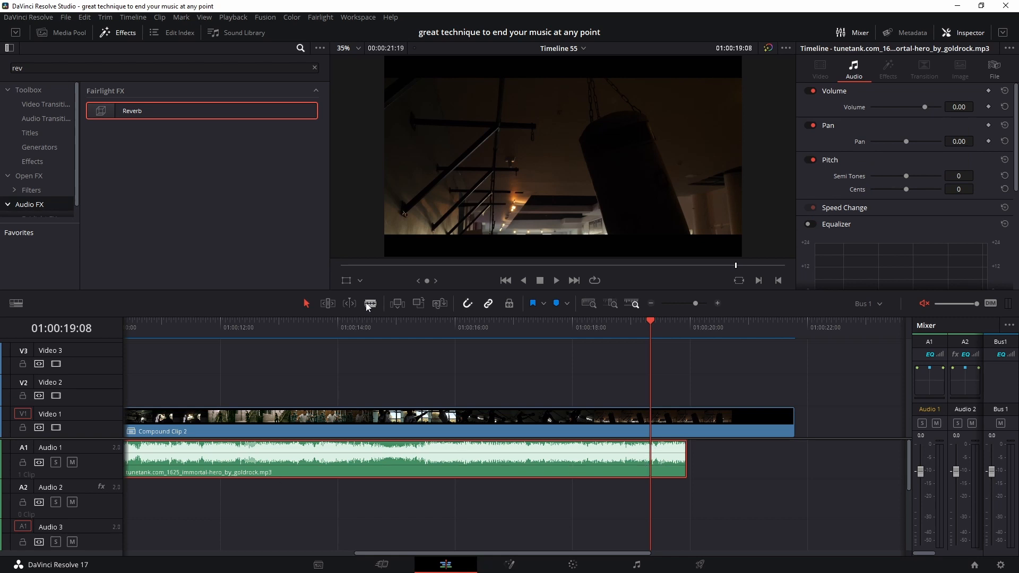
click(371, 304)
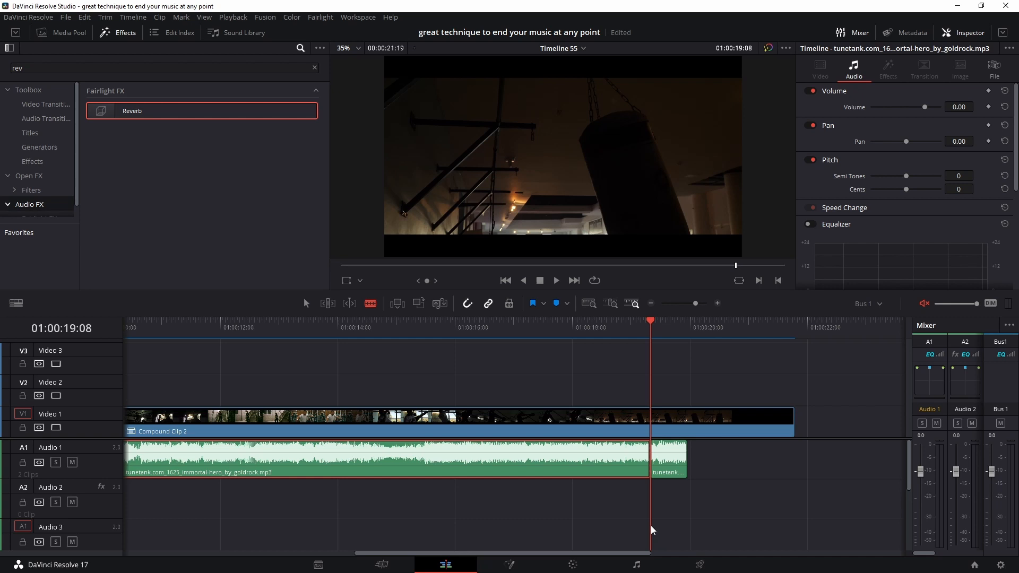
click(666, 459)
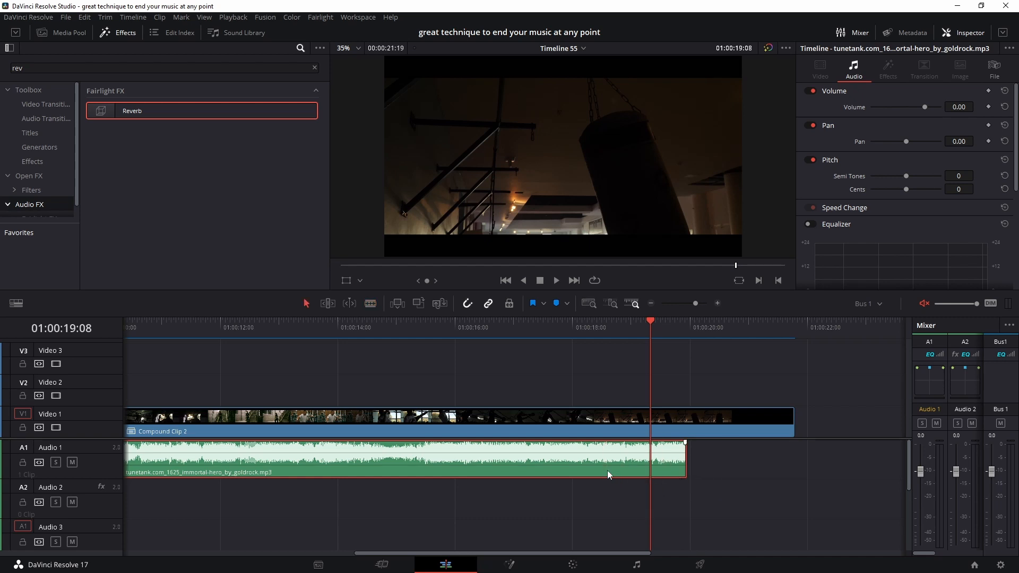
mouse_move(654, 479)
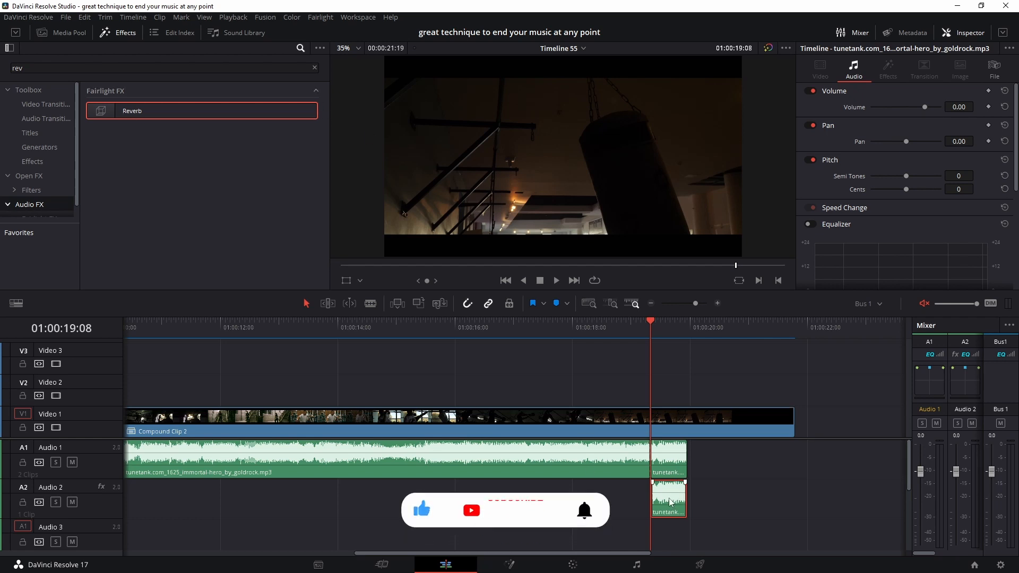
Search the Effects library for 'reve' to find the Reverb effect for the A2 tail.
click(314, 68)
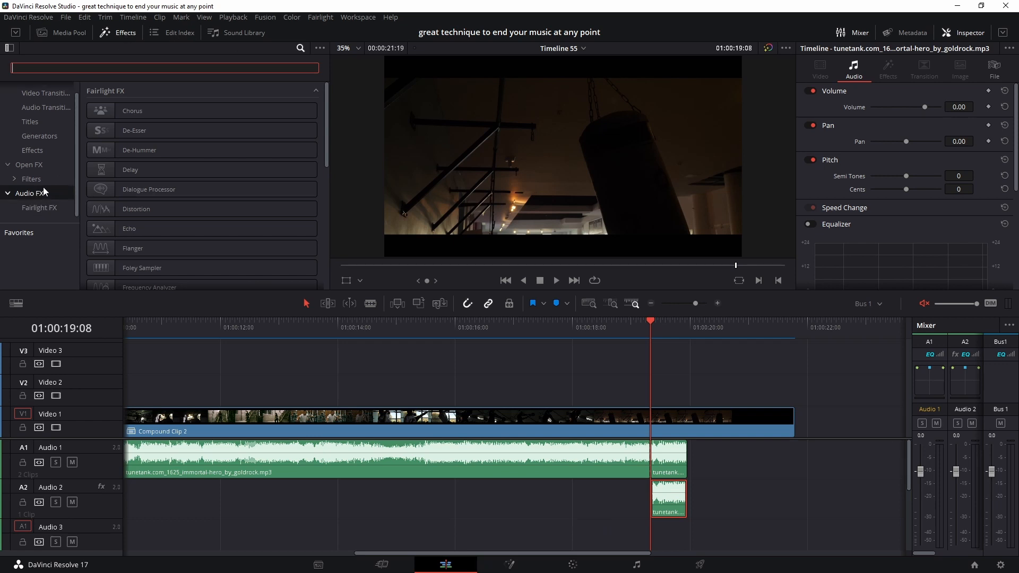
text(reve)
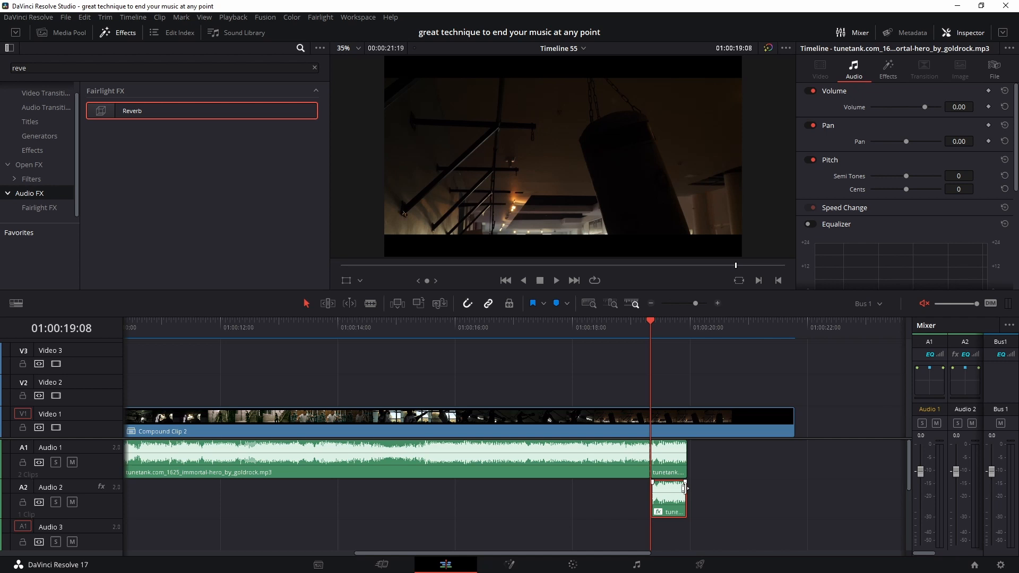
mouse_move(761, 503)
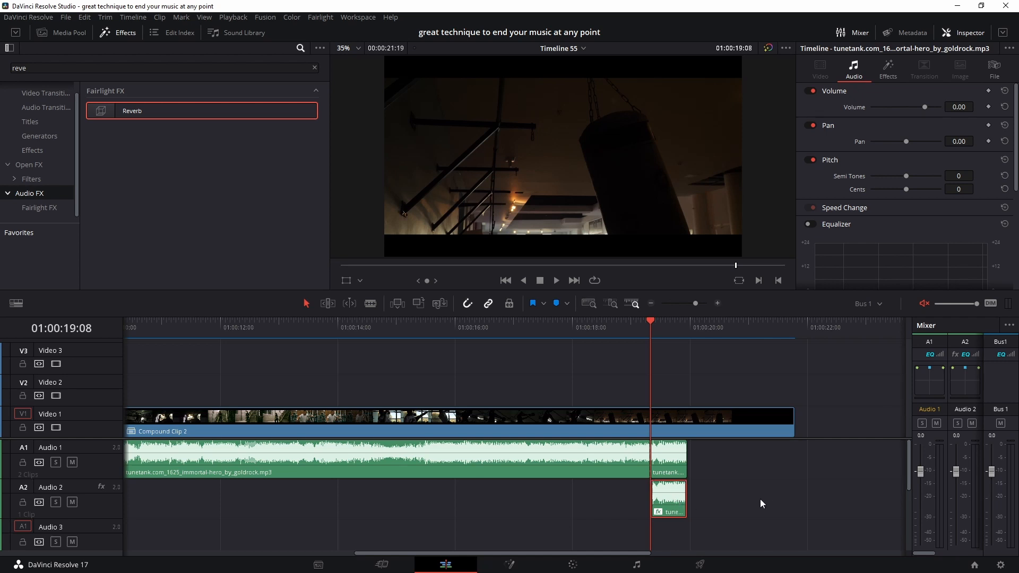
mouse_move(879, 501)
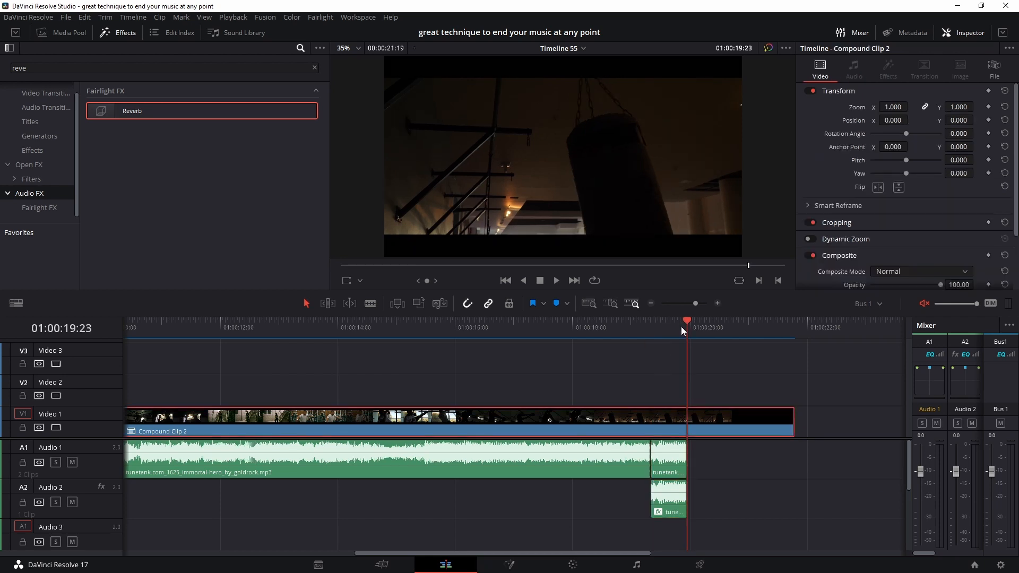
Select the lengthened tail clip on Audio 2 to key its volume at -100.
click(668, 497)
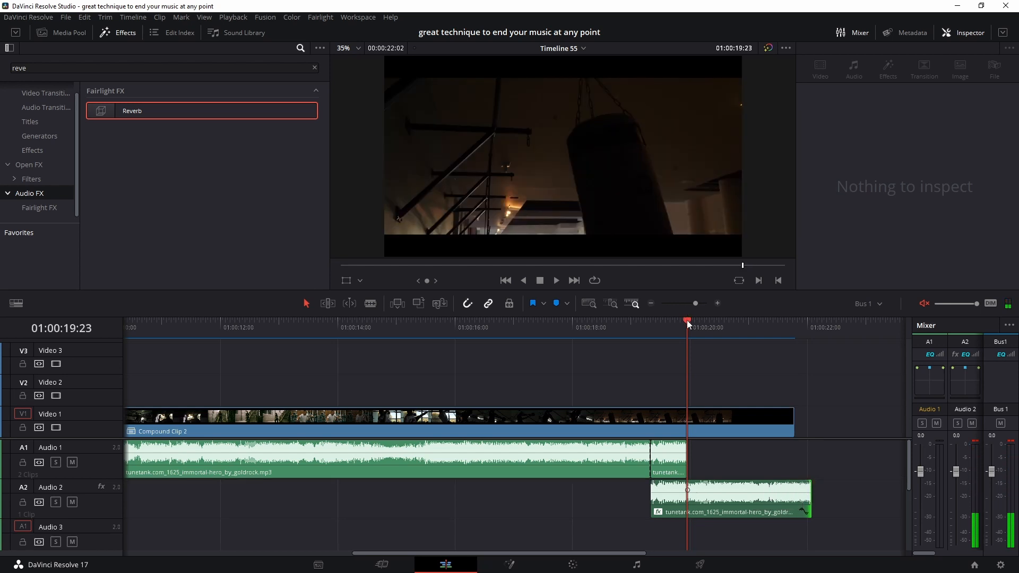
click(728, 499)
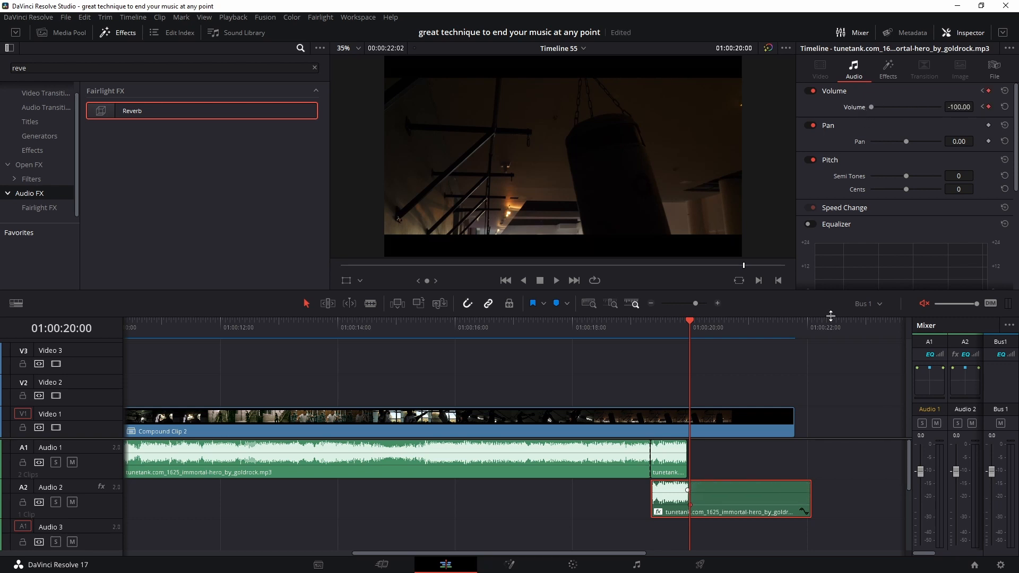
Bring up the Reverb plugin settings for the Audio 2 tail clip.
click(887, 67)
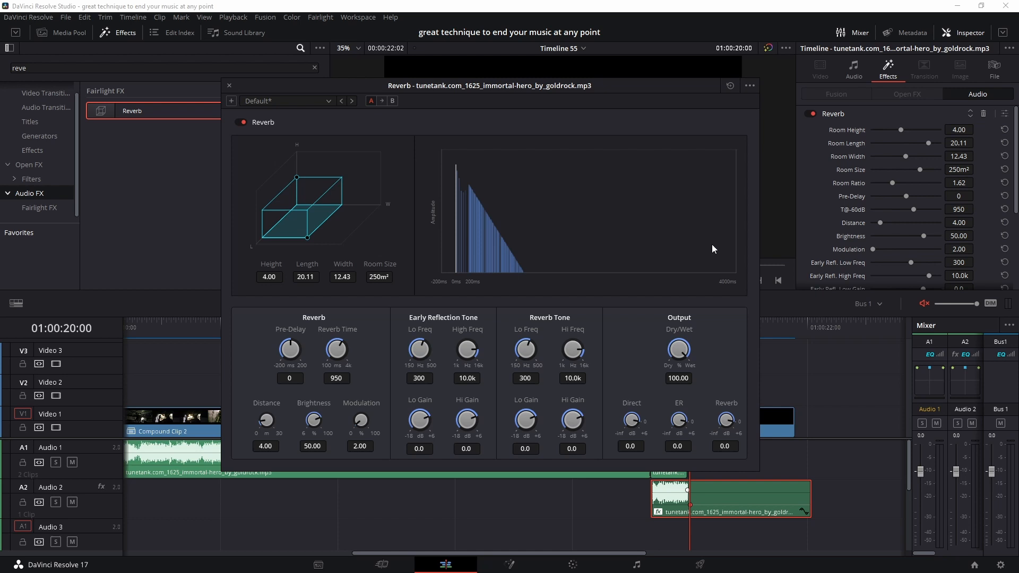
mouse_move(305, 245)
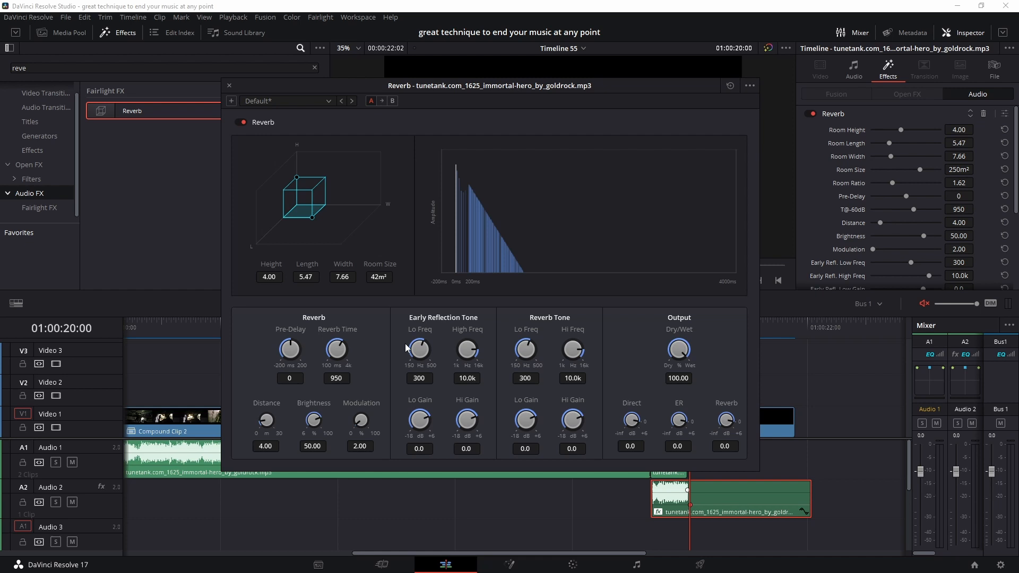
mouse_move(571, 415)
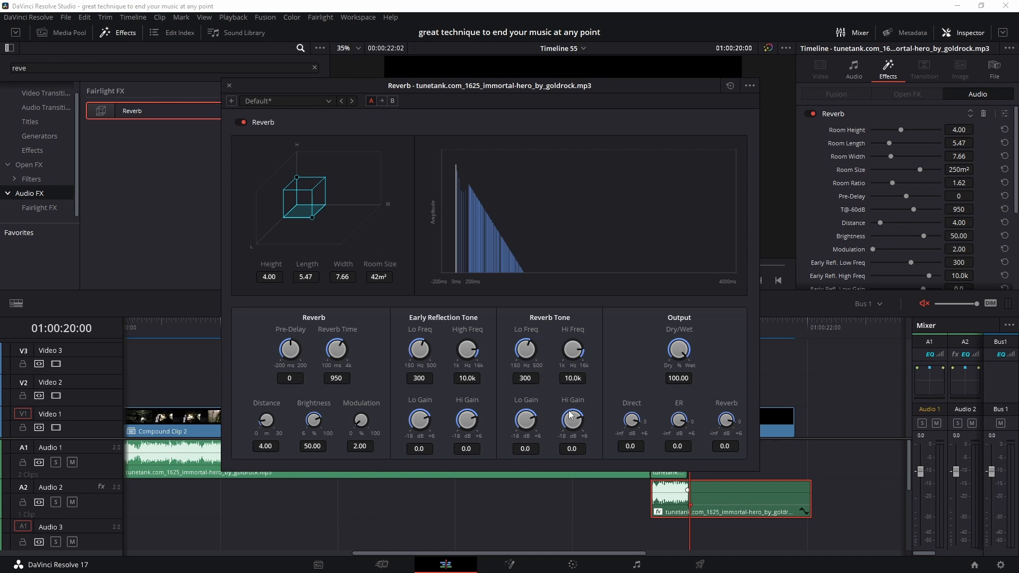
mouse_move(337, 349)
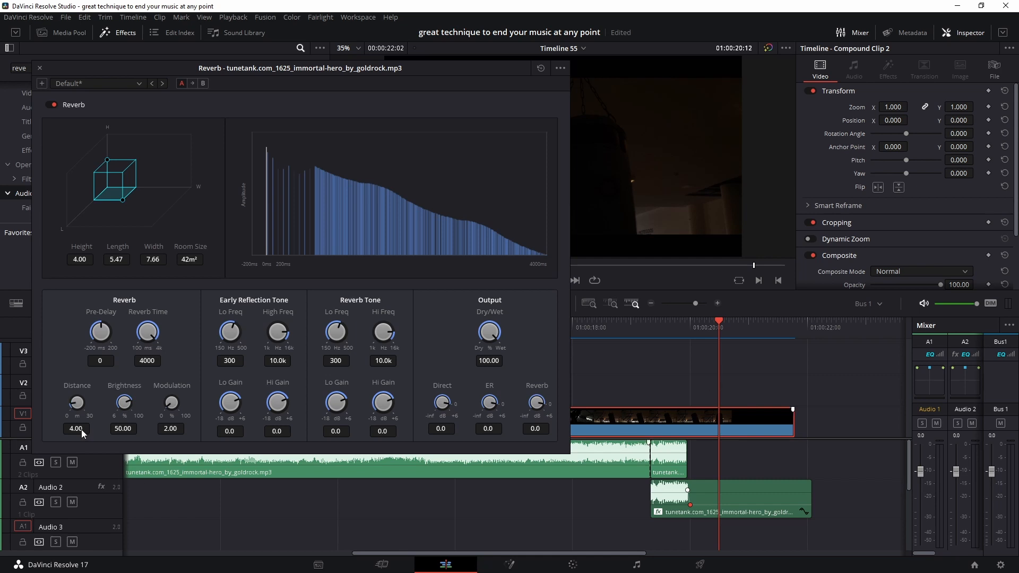
mouse_move(129, 396)
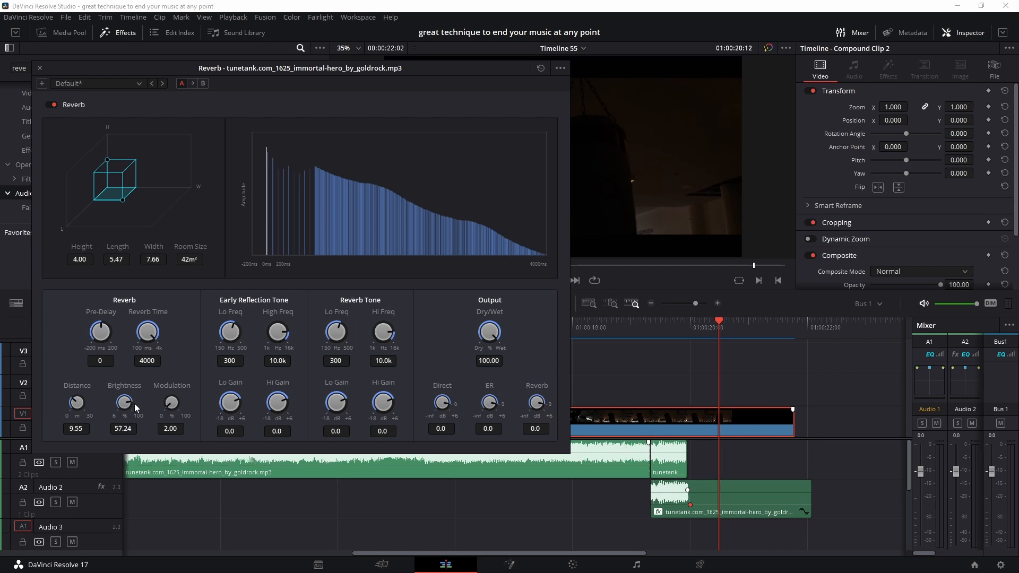
mouse_move(394, 342)
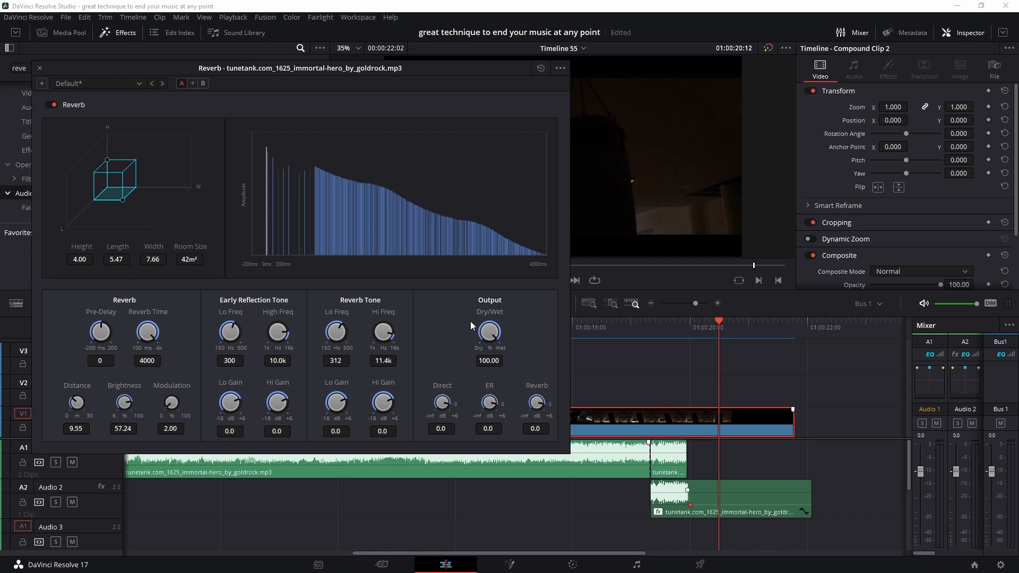
mouse_move(526, 354)
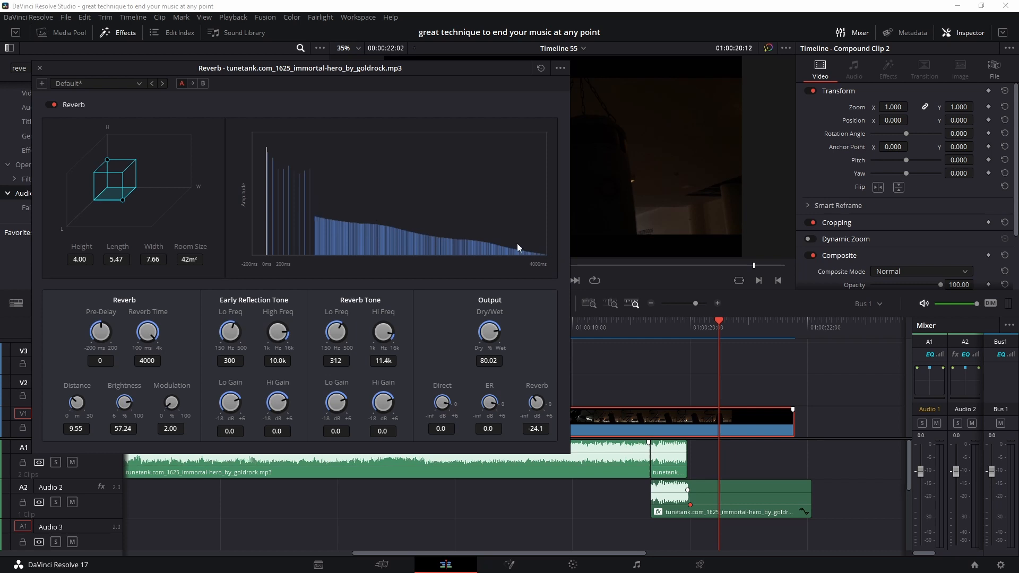
mouse_move(533, 404)
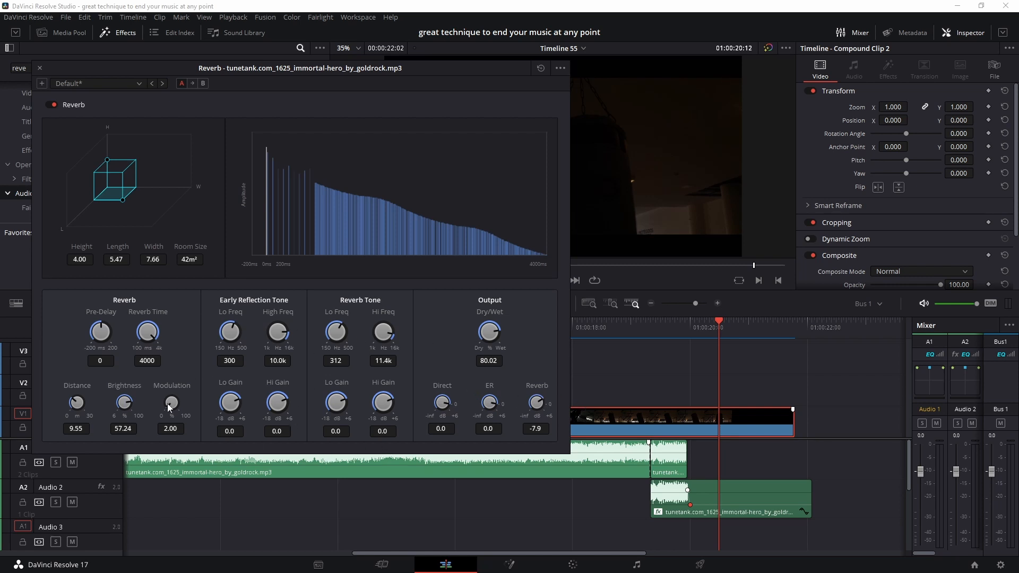
mouse_move(606, 332)
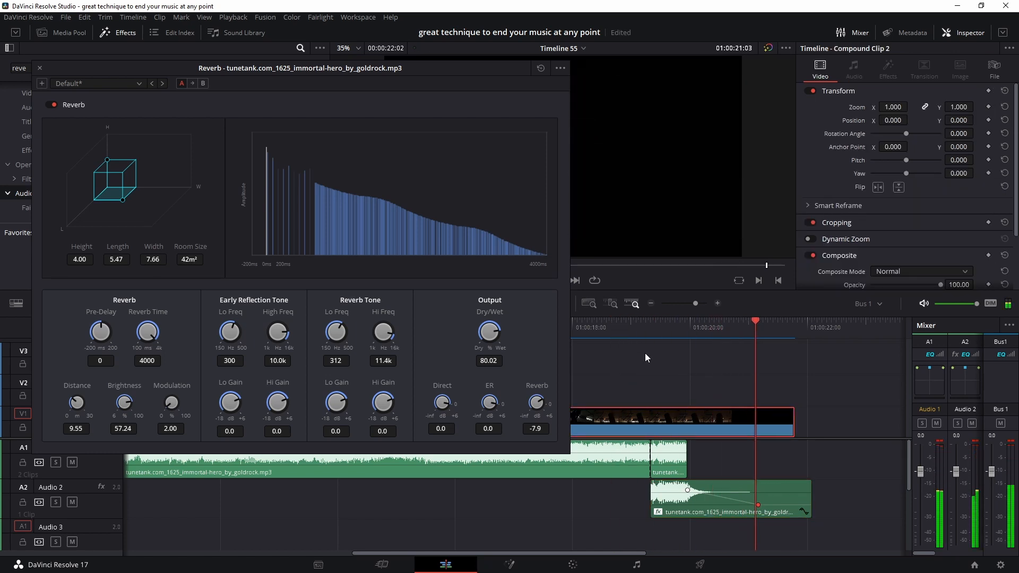
Close the Reverb plugin window, leaving the fading reverb tail on Audio 2.
click(39, 68)
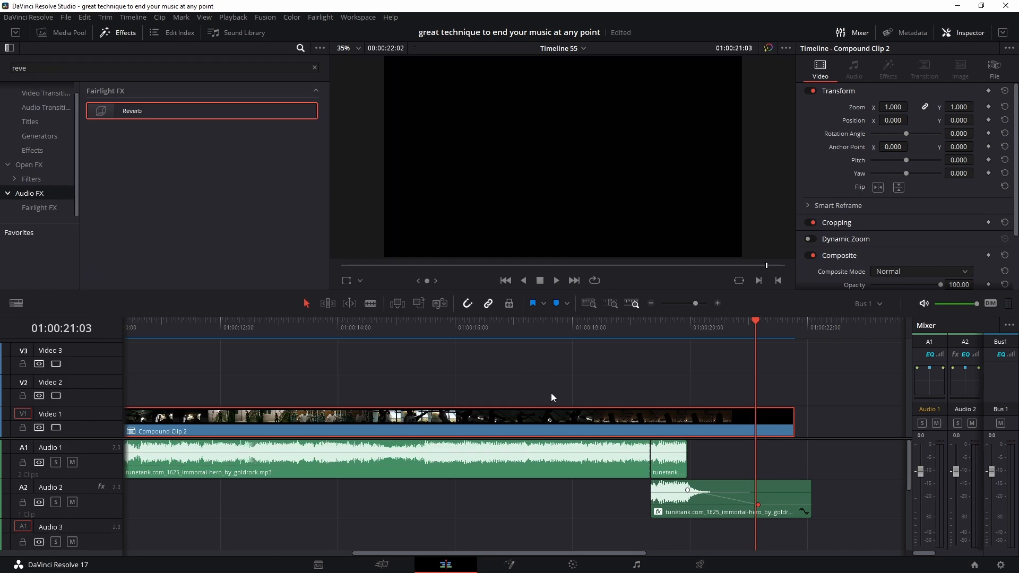